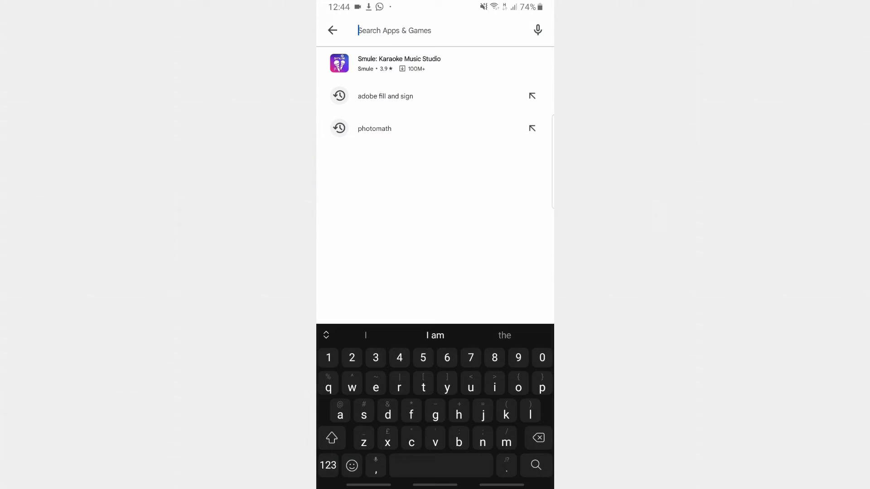
Search Play Store for 'adobe fill and sign' and launch the installed app.
click(385, 96)
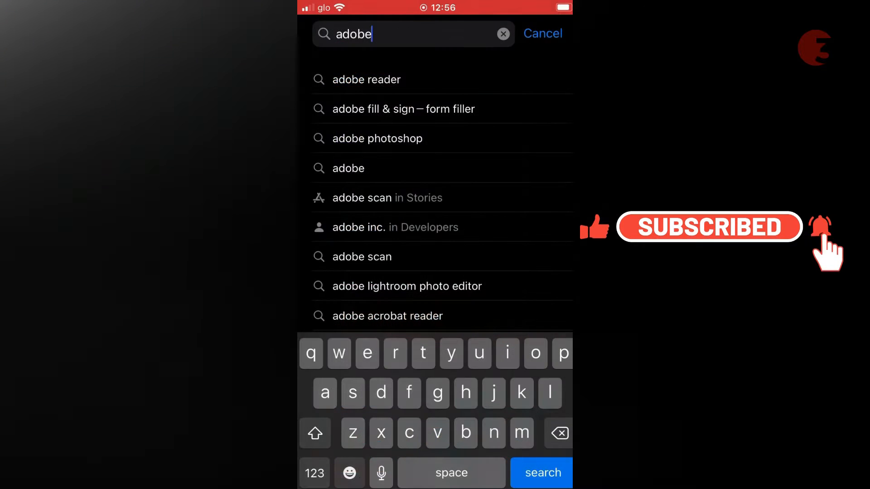
click(403, 109)
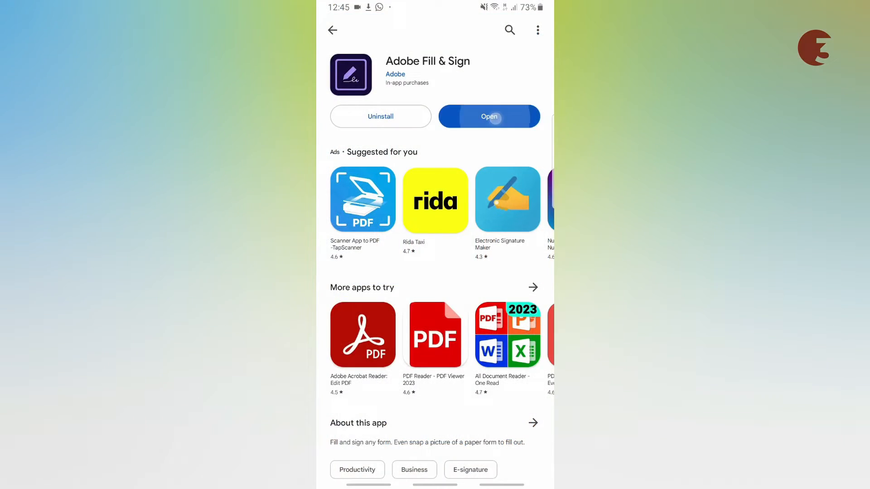
click(489, 117)
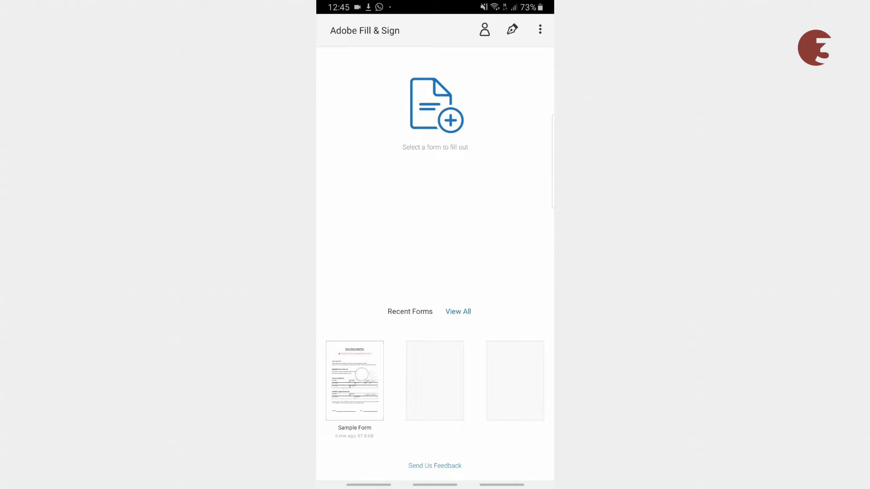
Open the Sample Form, mark Individual membership, and enter names Wwe and Raw.
click(354, 381)
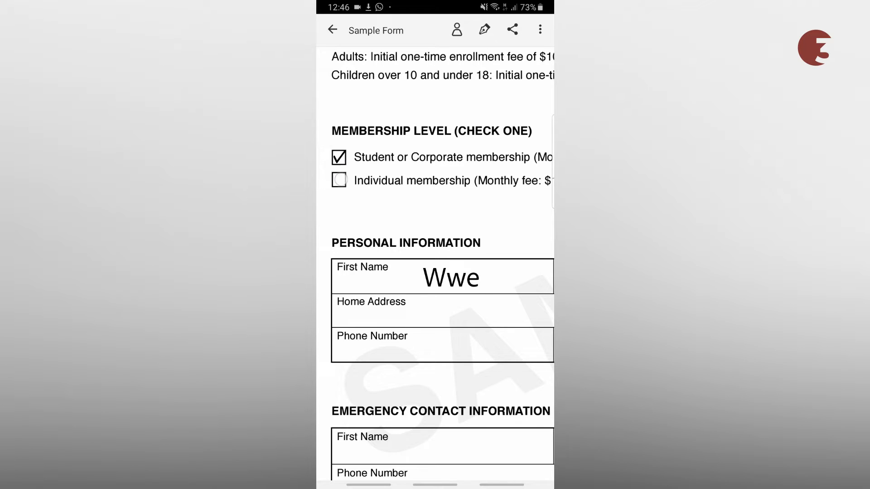
click(339, 180)
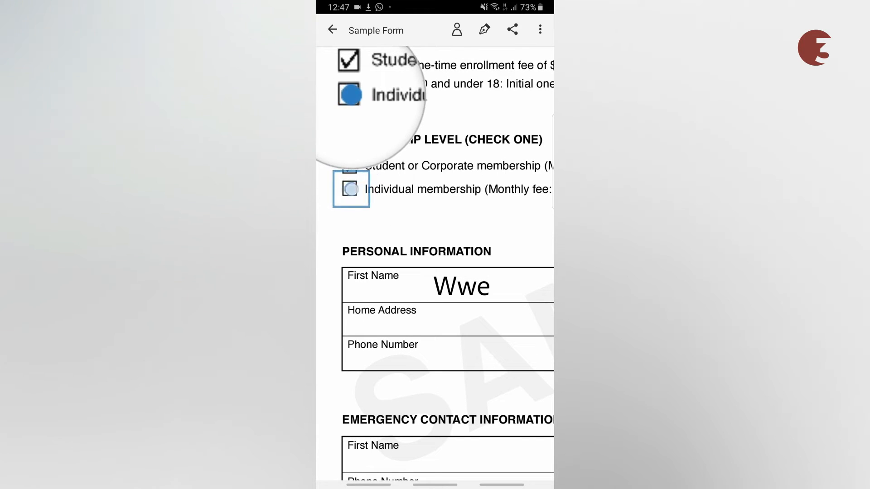
click(350, 190)
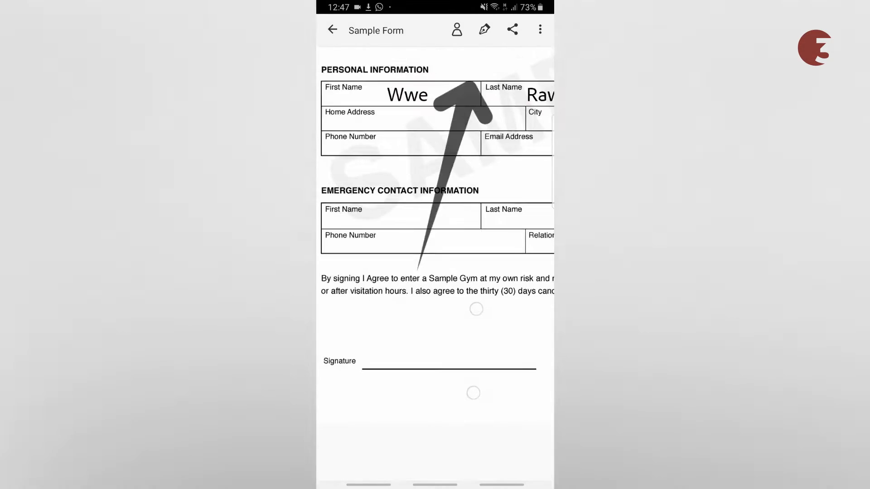
Draw a new signature and place it on the Sample Form's signature line.
click(484, 30)
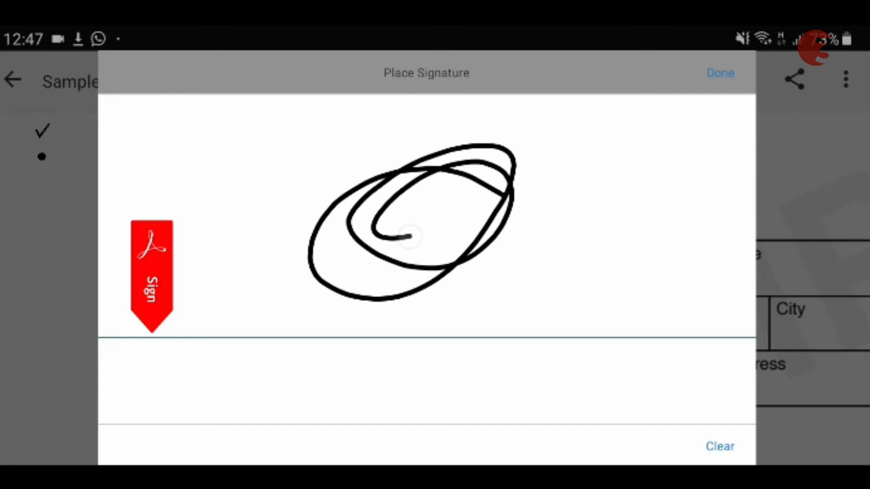
click(720, 72)
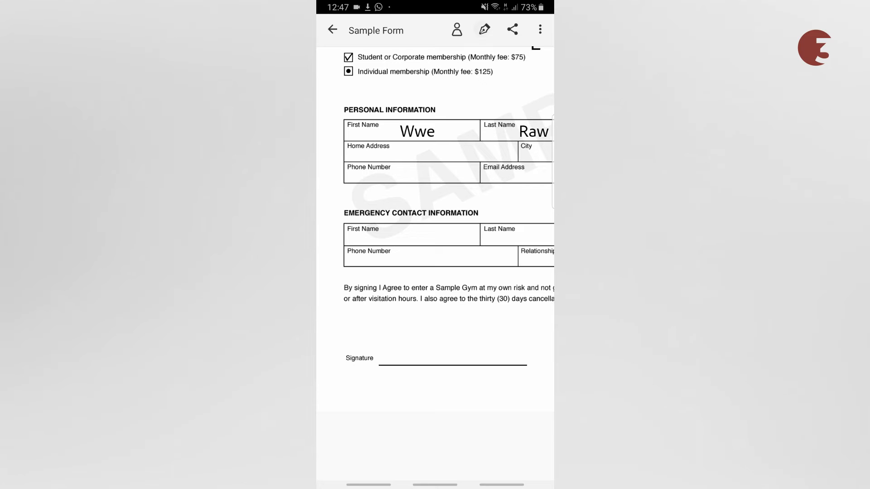
click(483, 30)
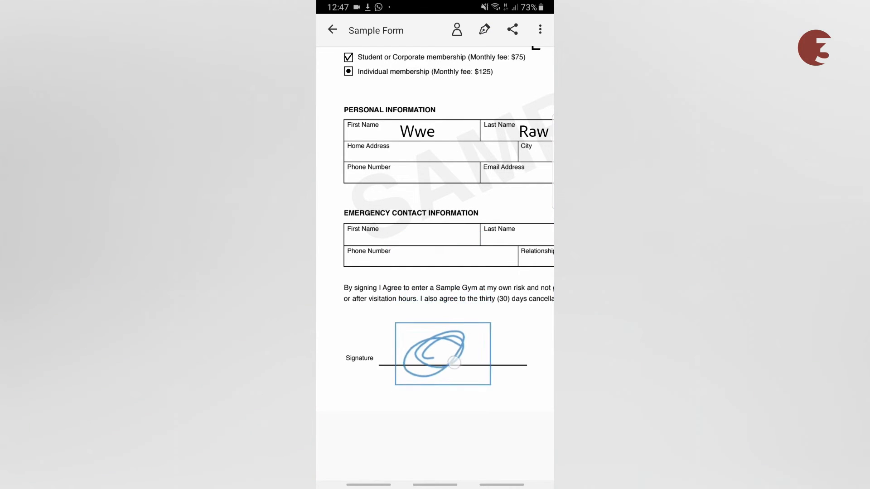
click(443, 364)
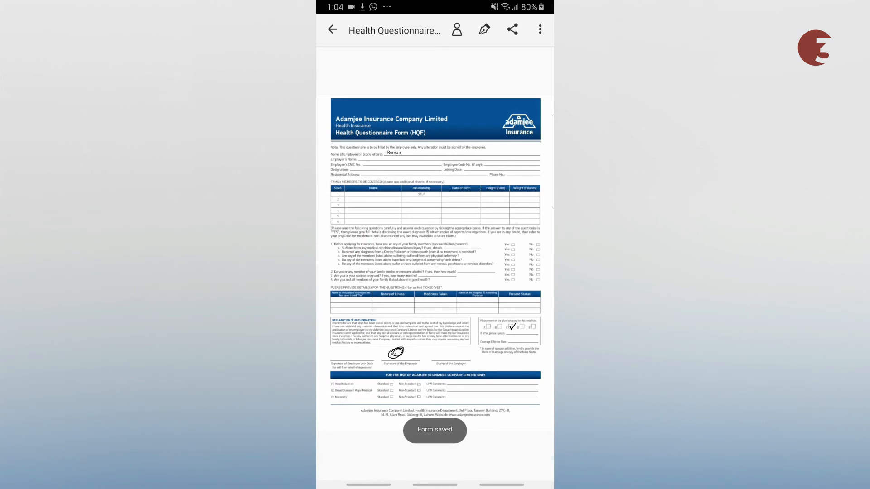
Open the Share File sheet for the saved Health Questionnaire Form.
click(513, 29)
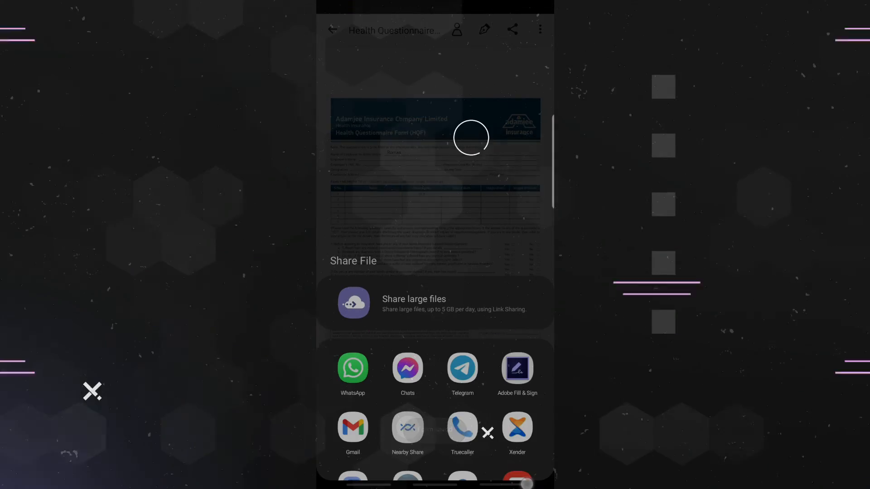